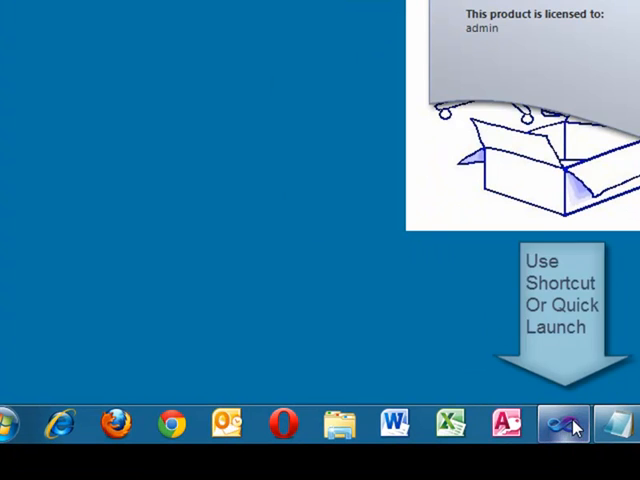
# Launch Visual Studio 2010 and start a new Windows Forms Application named Payroll Calculator
pyautogui.click(563, 424)
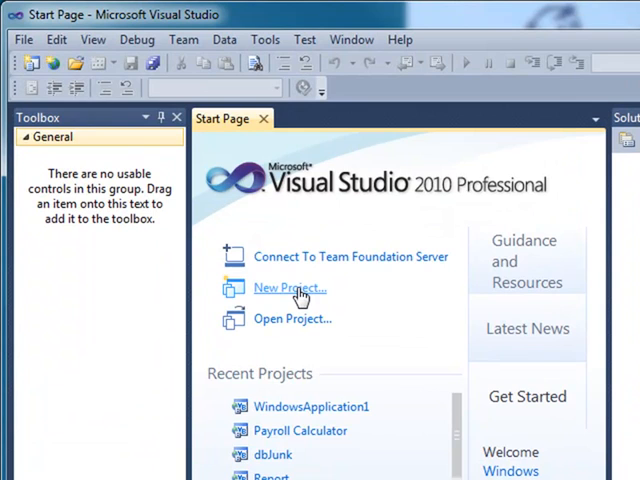
pyautogui.click(289, 288)
pyautogui.write('Payroll Calculator')
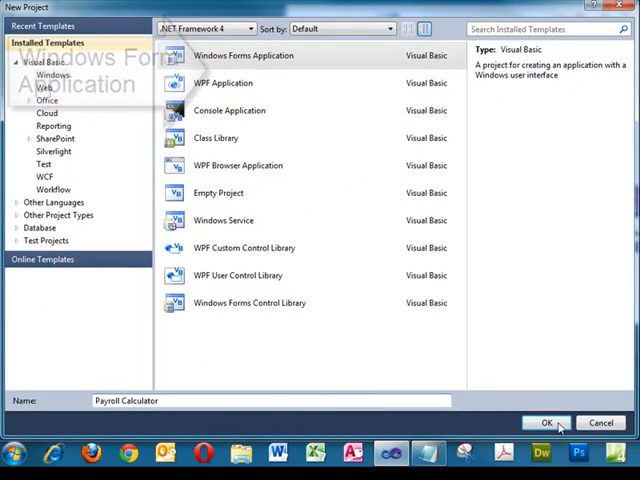
# Create the project, dock the Toolbox open, and rename the form frmPayrollCalculator
pyautogui.click(545, 422)
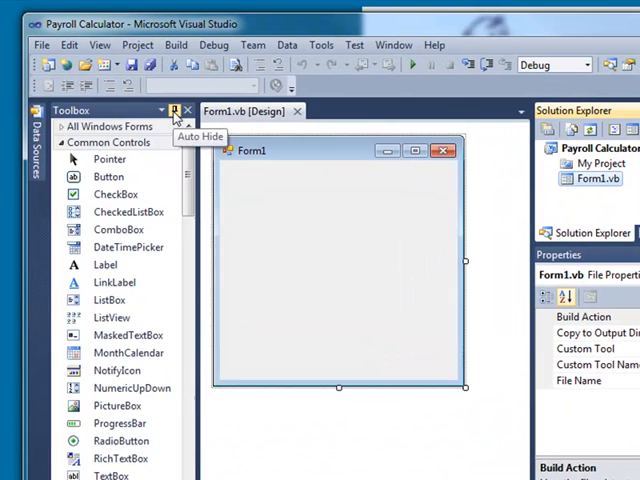
pyautogui.click(176, 110)
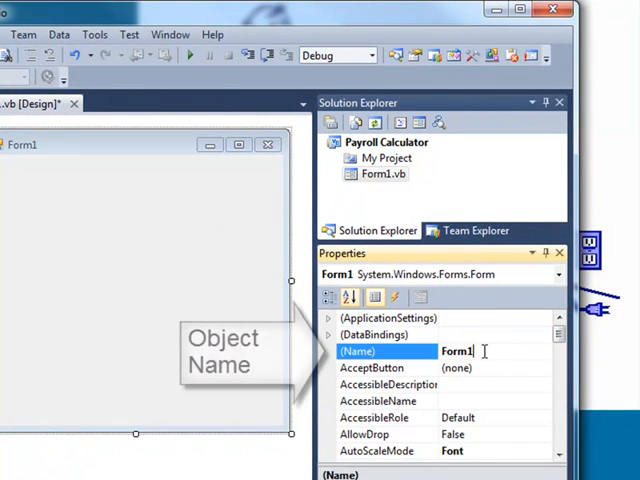
pyautogui.write('frm')
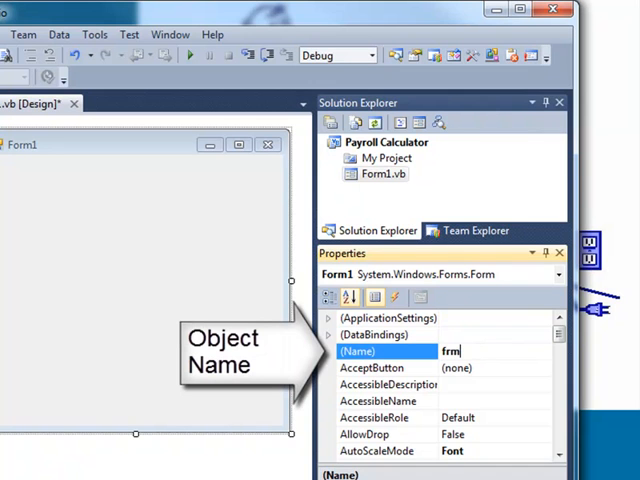
pyautogui.write('Payroll Calculator')
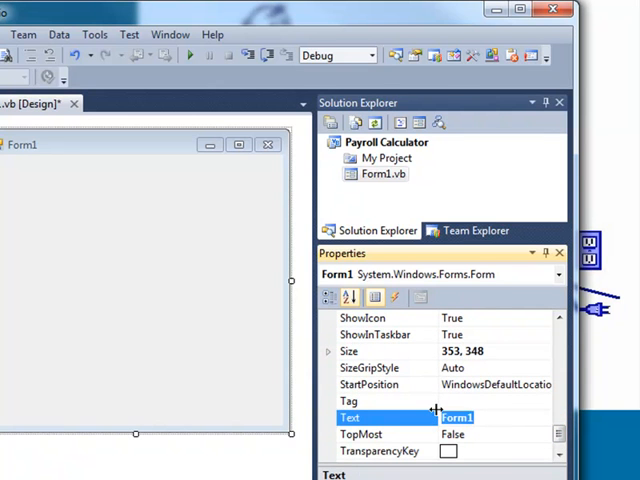
# Set the form's Text to 'Payroll Calculator (c) Floyd Winters 2011'
pyautogui.write('Payroll Calculator')
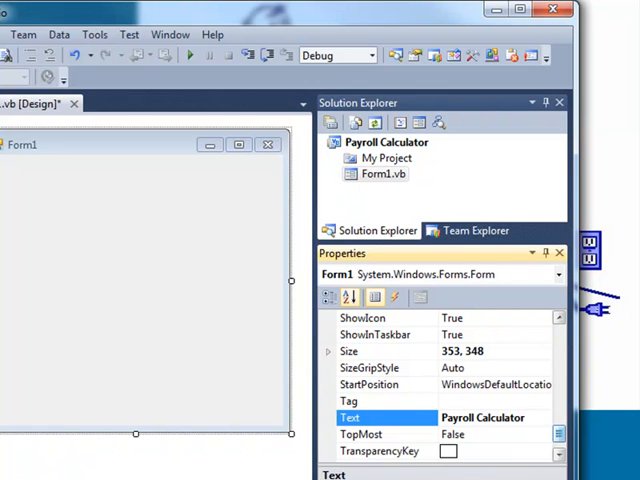
pyautogui.write('(c) Floyd Winters 2011')
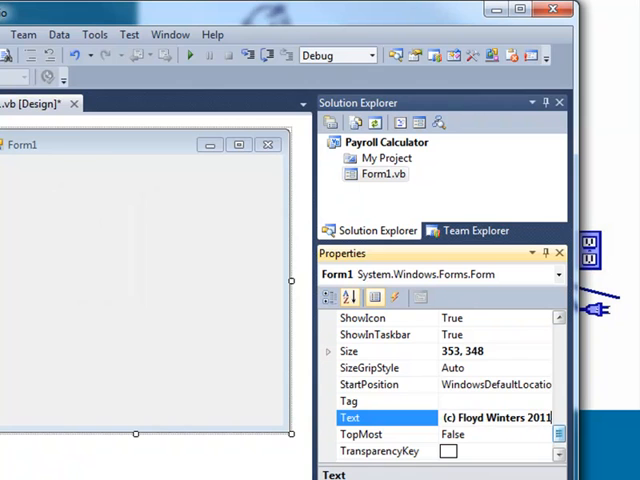
pyautogui.write('Payroll Calculator (c) Floyd Winters 2011')
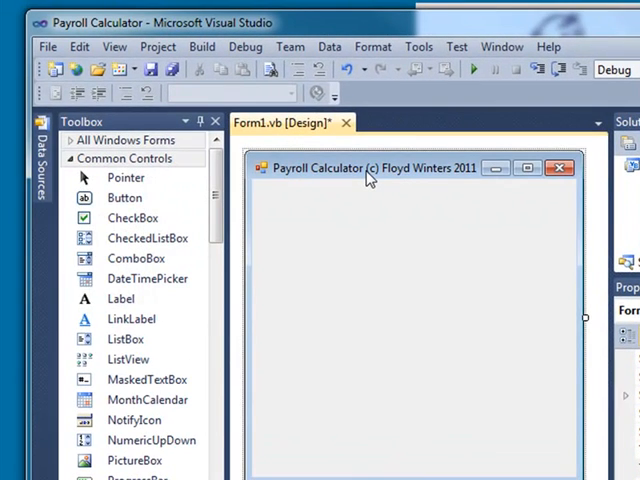
pyautogui.moveTo(333, 200)
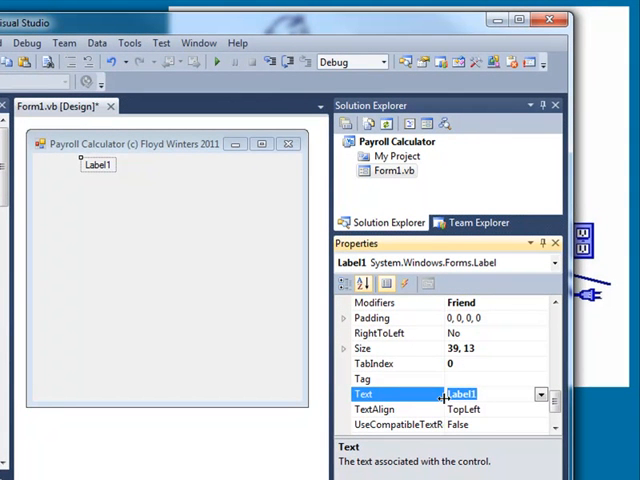
# Add a heading label 'Payroll Calculator' named lblPayrollCalculator in Microsoft Sans Serif Bold 16
pyautogui.write('Payroll Calculator')
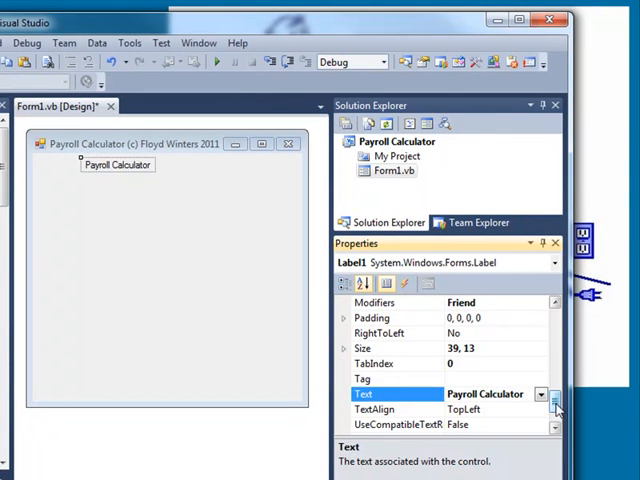
pyautogui.click(364, 283)
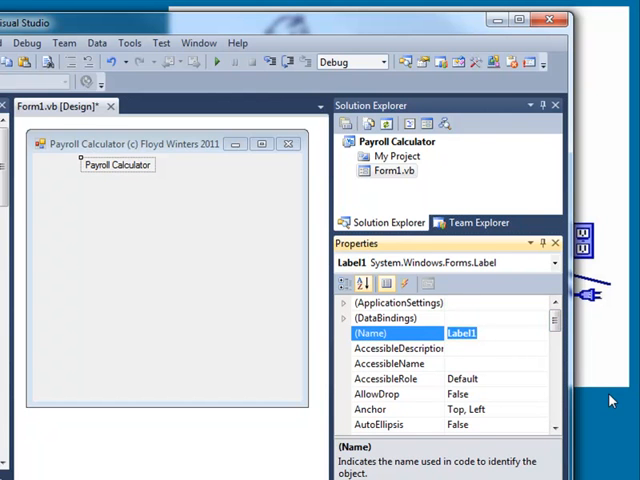
pyautogui.write('lblPayrollCalculator')
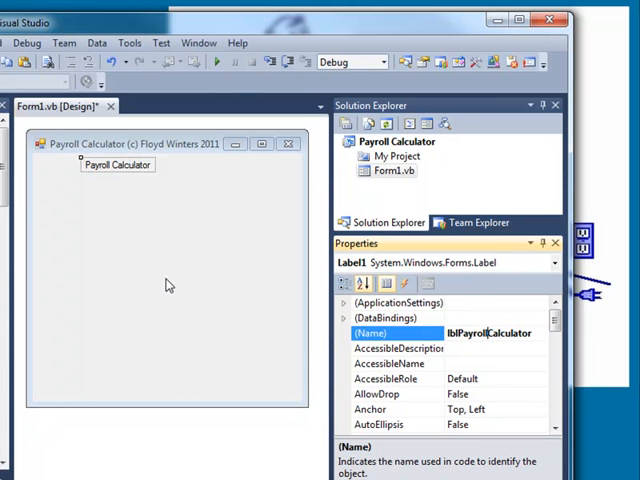
pyautogui.click(118, 164)
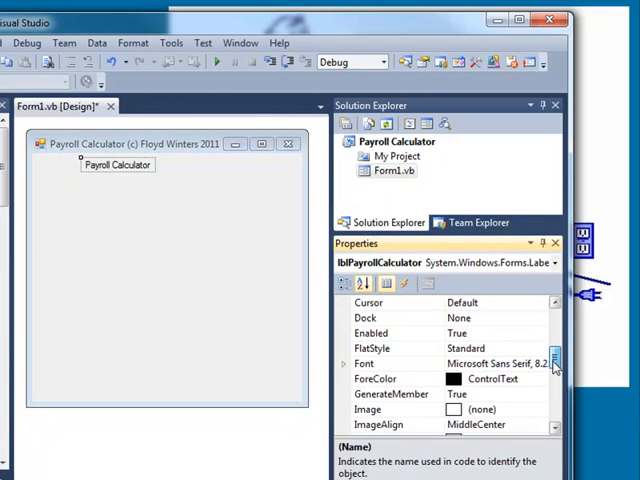
pyautogui.click(363, 362)
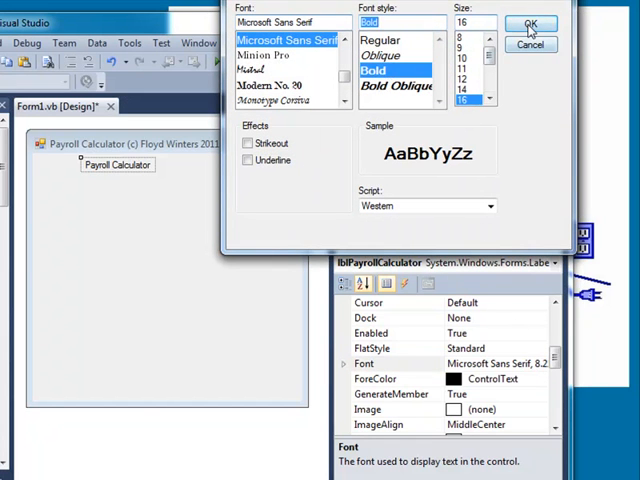
pyautogui.click(528, 23)
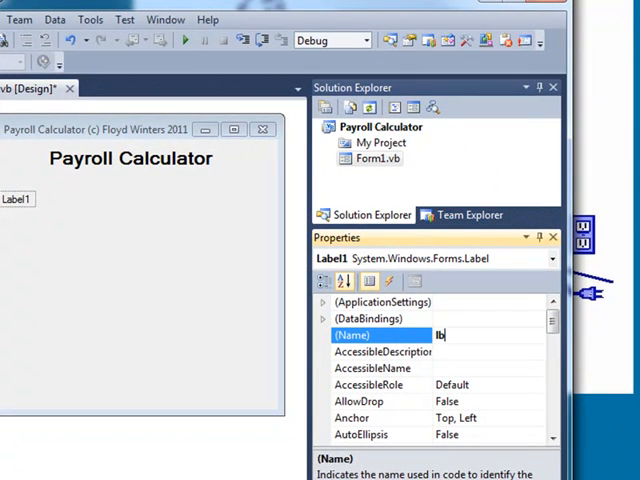
# Create Hours (lblHours) and Rate (lblRate) labels, then add a third label named lblPay
pyautogui.write('lblHours')
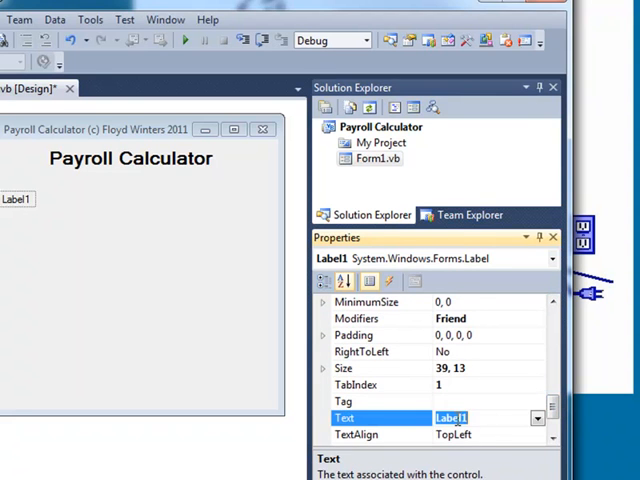
pyautogui.write('Hours')
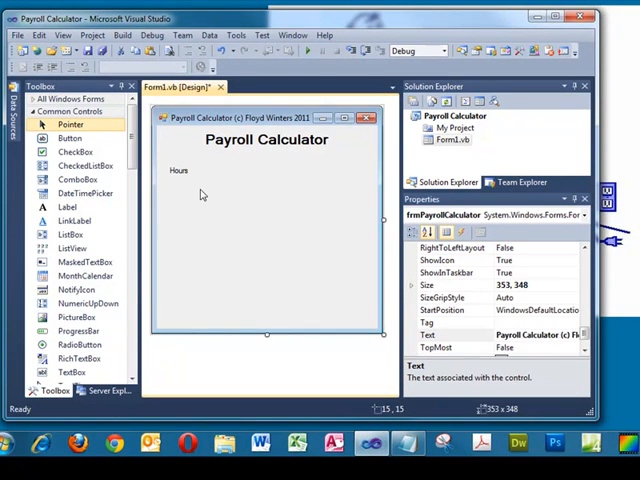
pyautogui.click(68, 206)
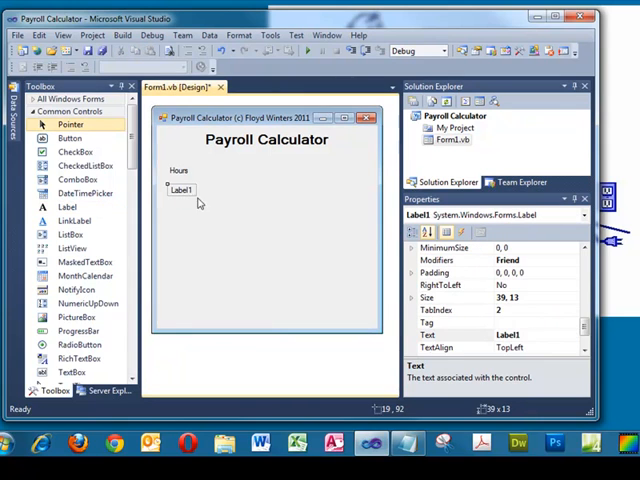
pyautogui.moveTo(540, 343)
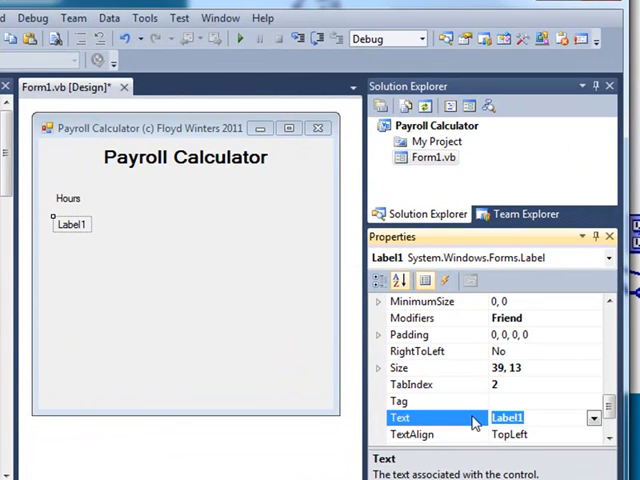
pyautogui.write('Rate')
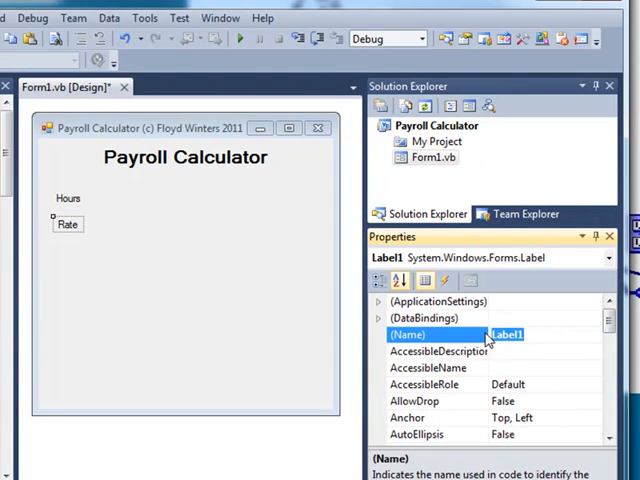
pyautogui.write('lblRa')
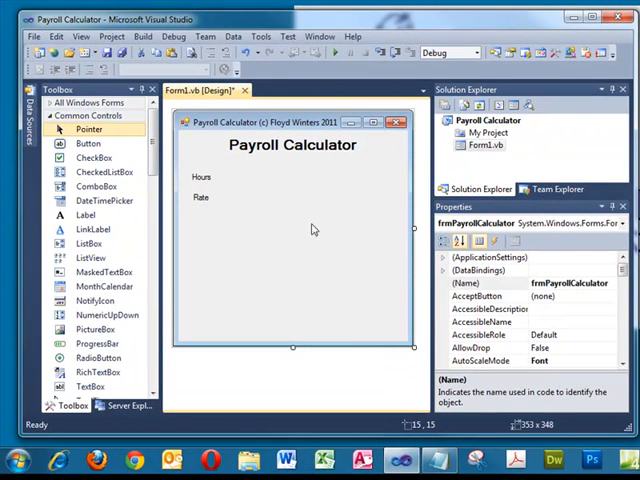
pyautogui.click(86, 215)
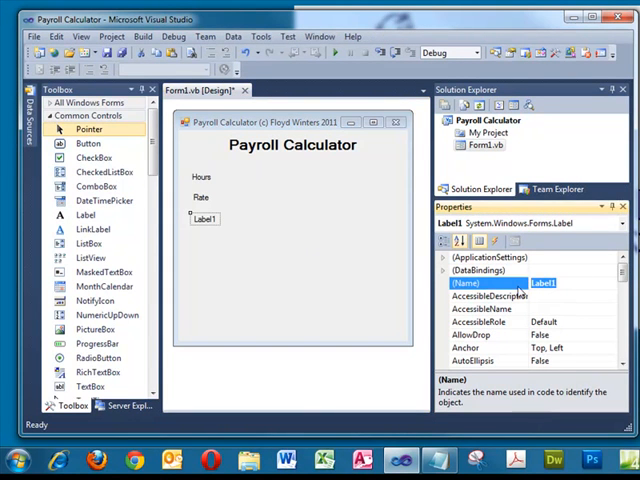
pyautogui.write('lblPa')
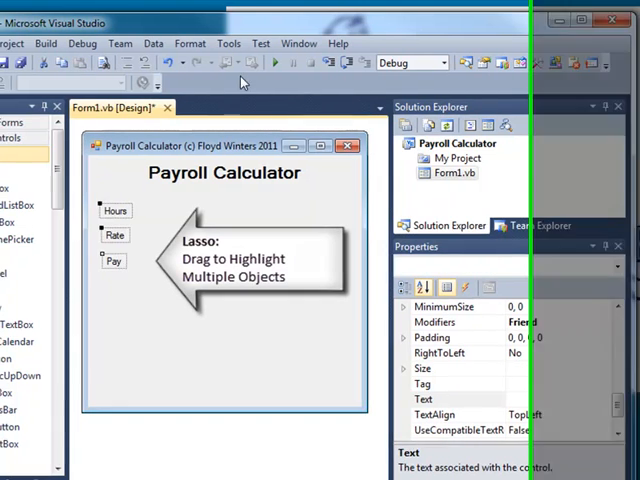
# Apply Format > Vertical Spacing > Make Equal to the Hours, Rate and Pay labels
pyautogui.click(309, 43)
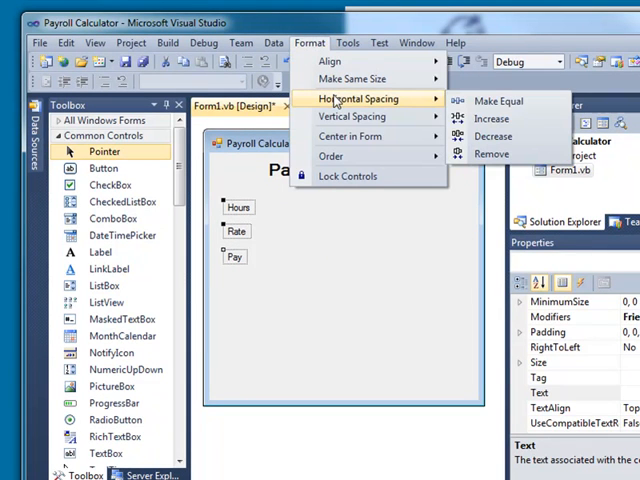
pyautogui.moveTo(352, 116)
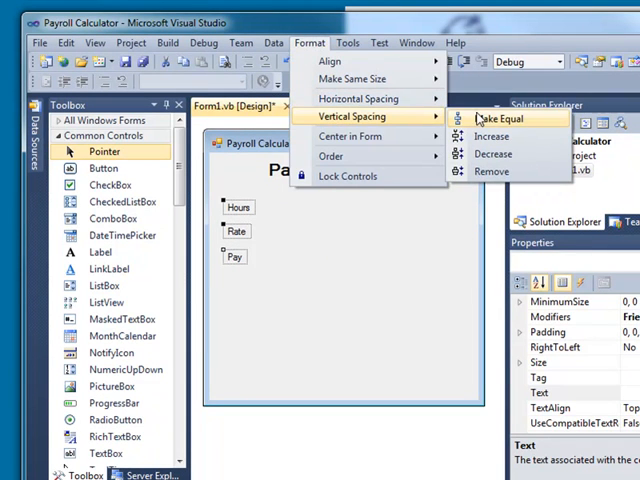
pyautogui.click(491, 118)
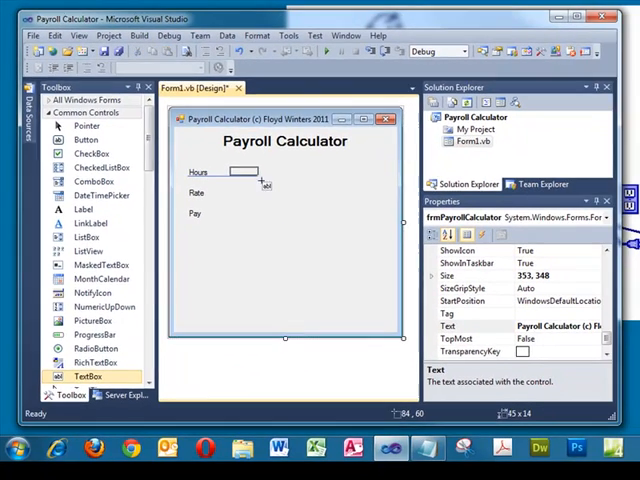
# Add text boxes txtHours and txtRate beside Hours and Rate, and a label beside Pay
pyautogui.click(245, 172)
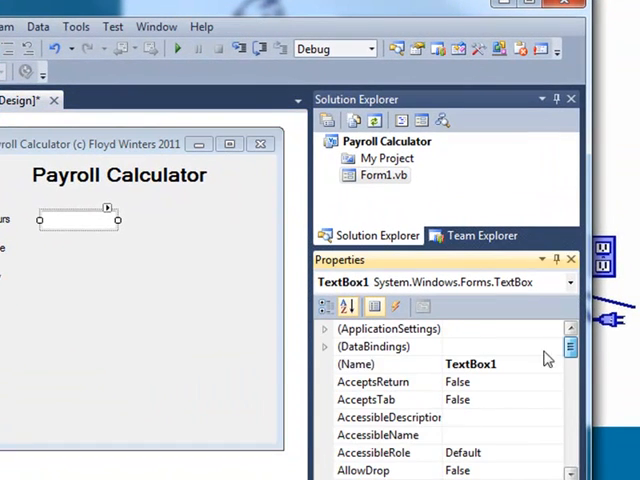
pyautogui.click(470, 363)
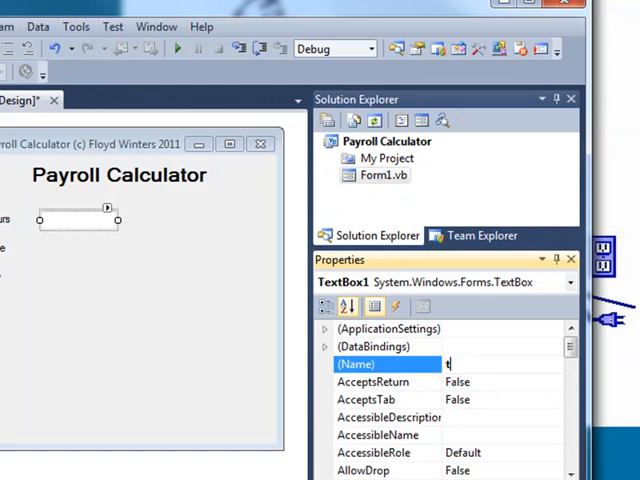
pyautogui.write('txtHour')
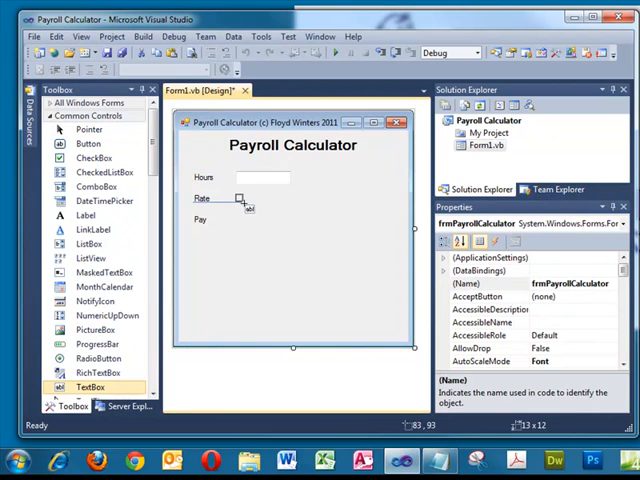
pyautogui.click(263, 202)
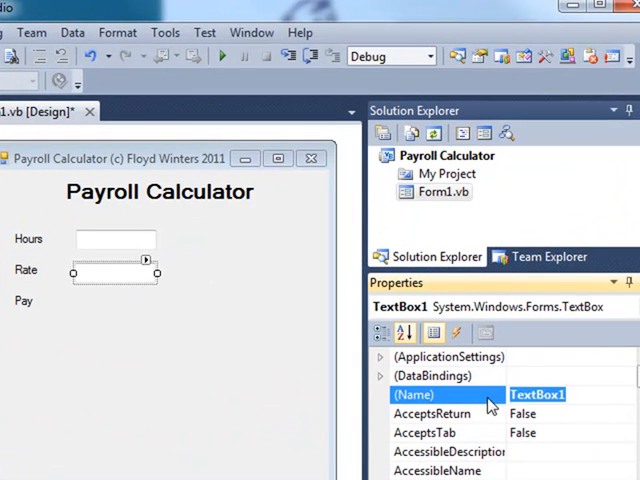
pyautogui.write('txtRate')
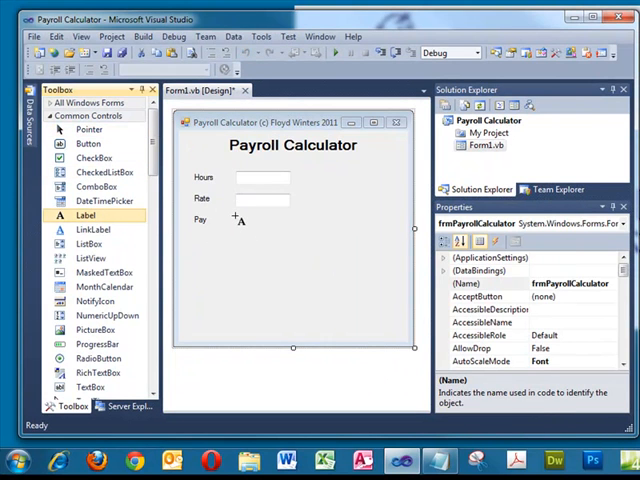
pyautogui.moveTo(236, 217); pyautogui.dragTo(288, 230)
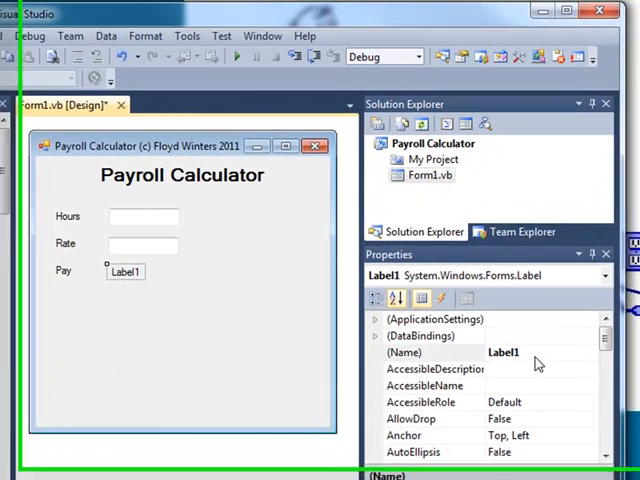
# Name the Pay result label lblCalcPay, with AutoSize False and BorderStyle FixedSingle
pyautogui.click(497, 363)
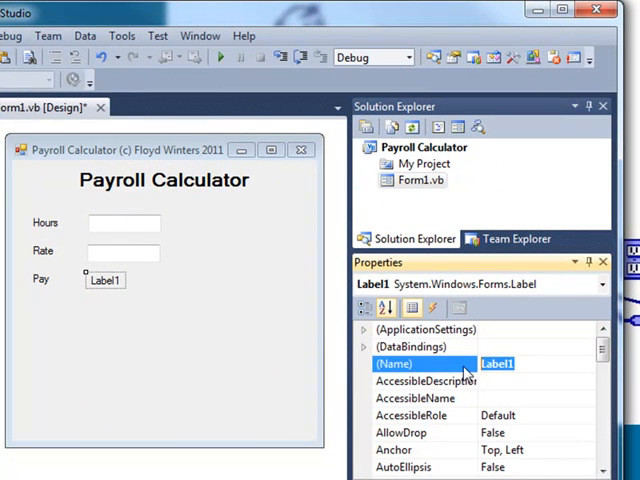
pyautogui.write('lblCalcPay')
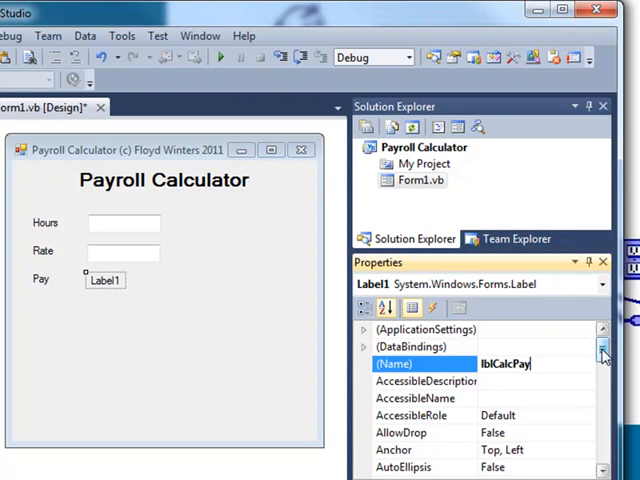
pyautogui.scroll(-3)
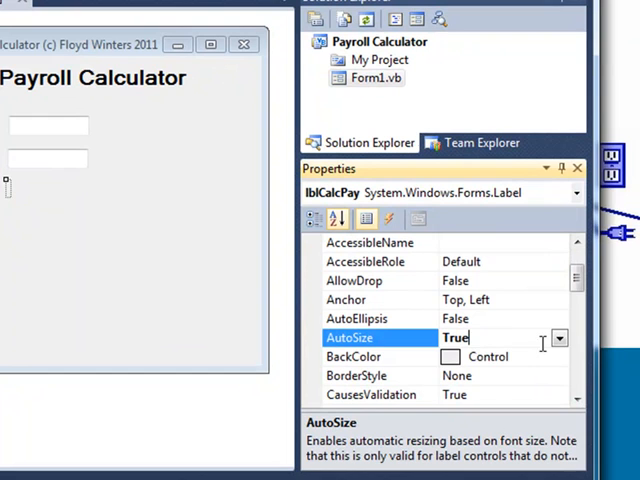
pyautogui.click(558, 337)
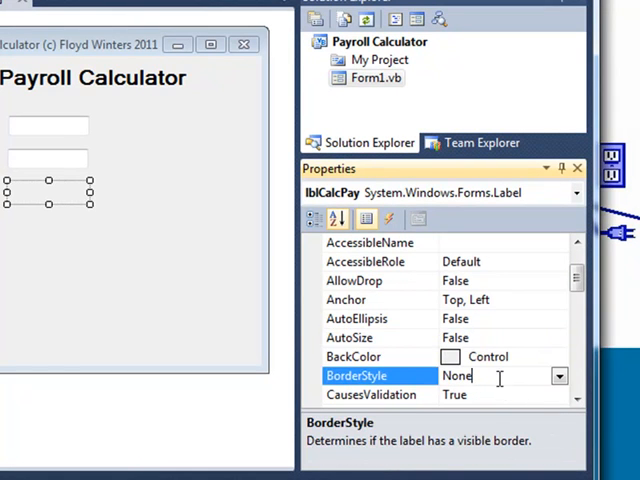
pyautogui.click(559, 375)
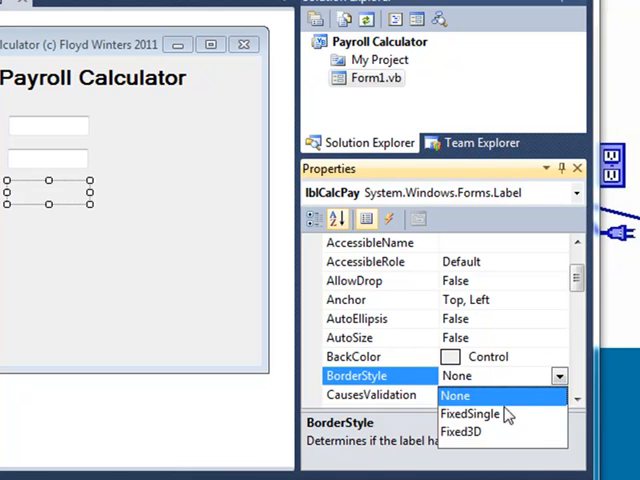
pyautogui.click(471, 413)
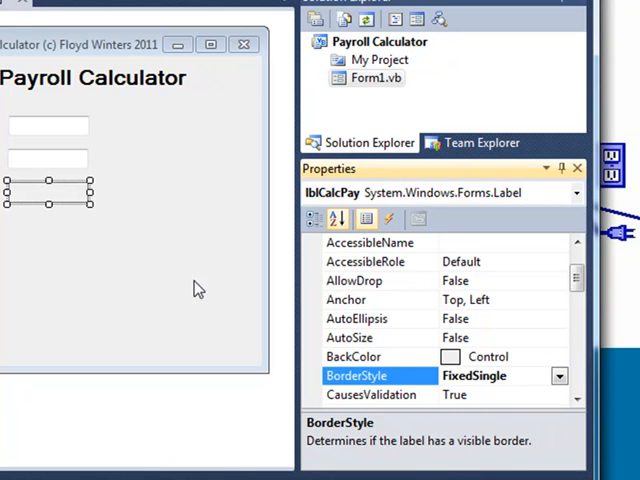
pyautogui.moveTo(147, 259)
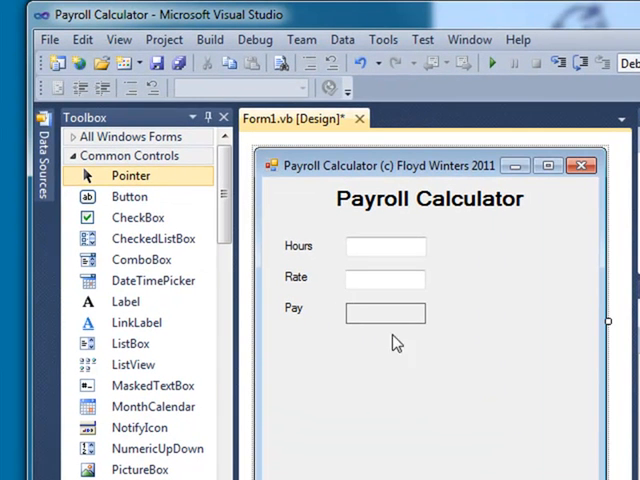
# Add a 'Calculate' button below the Pay row and name it btnCalculate
pyautogui.click(129, 196)
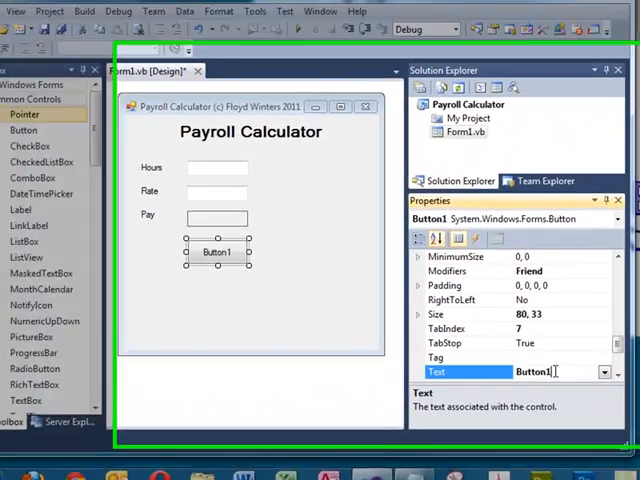
pyautogui.write('Calcu')
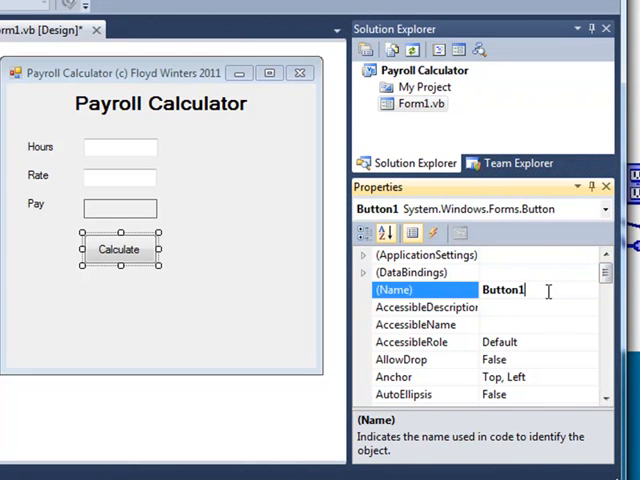
pyautogui.write('b')
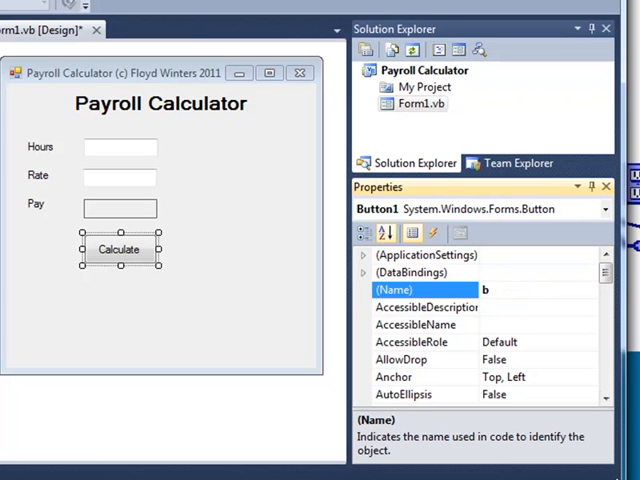
pyautogui.write('tnC')
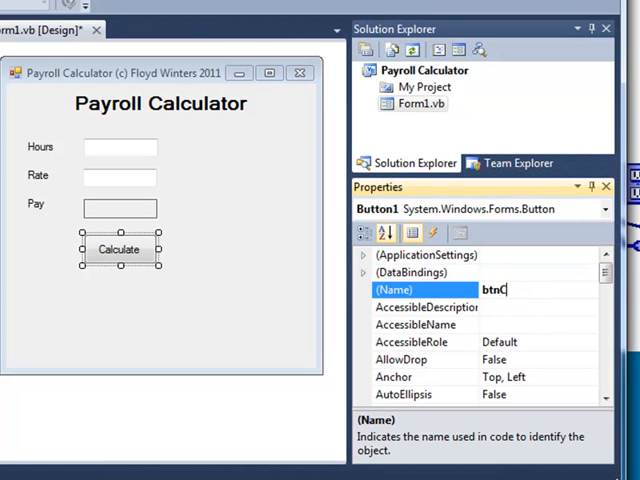
pyautogui.write('alculate')
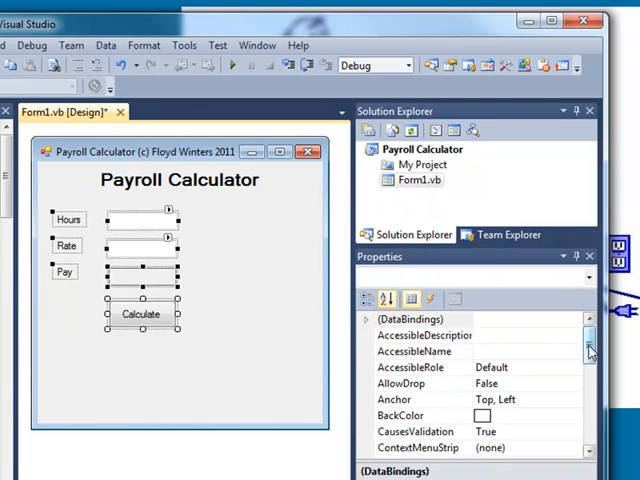
# Change the font size of the selected labels, text boxes and button to 14
pyautogui.scroll(-3)
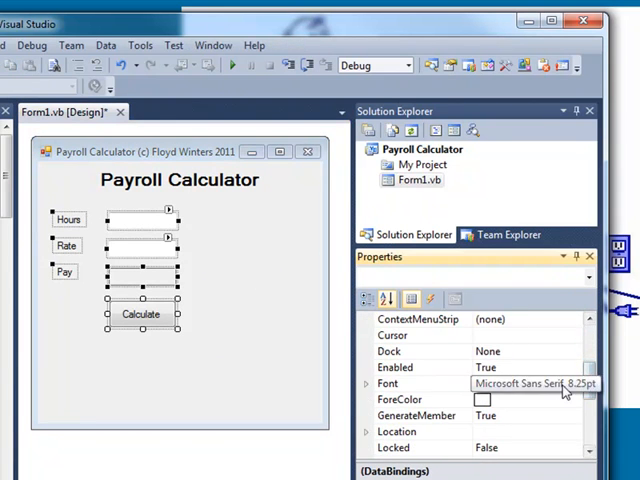
pyautogui.click(588, 383)
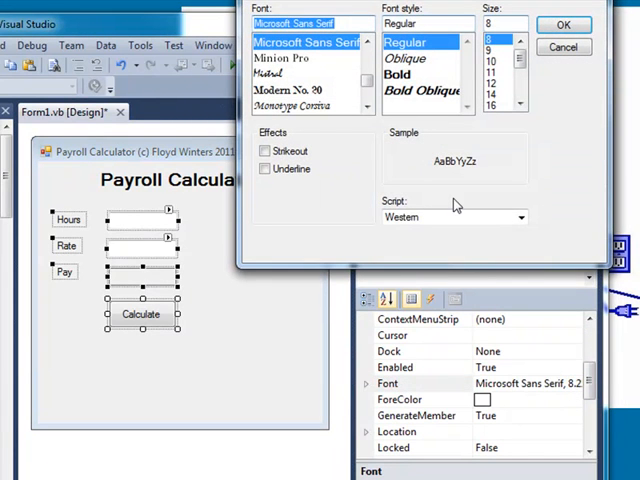
pyautogui.click(500, 99)
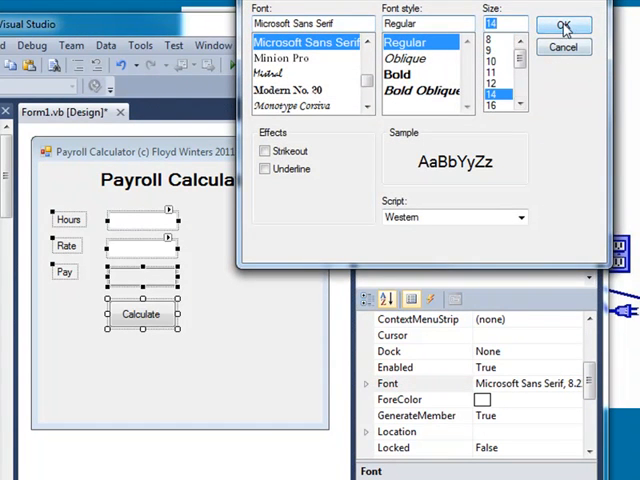
pyautogui.click(563, 24)
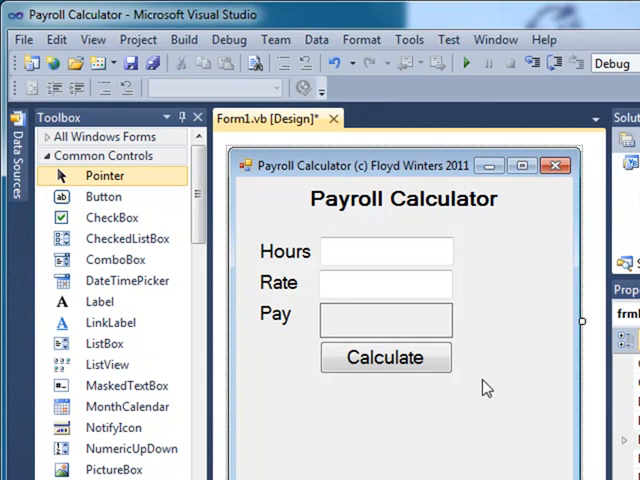
# Write lblCalcPay.Text = txtHours.Text * txtRate.Text in the btnCalculate Click handler
pyautogui.doubleClick(385, 357)
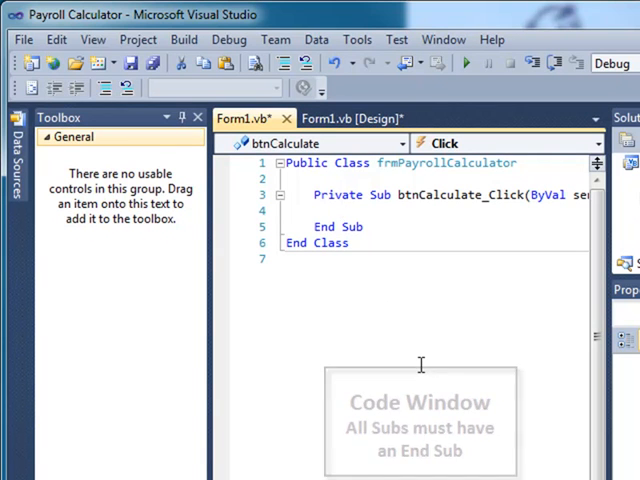
pyautogui.write('1')
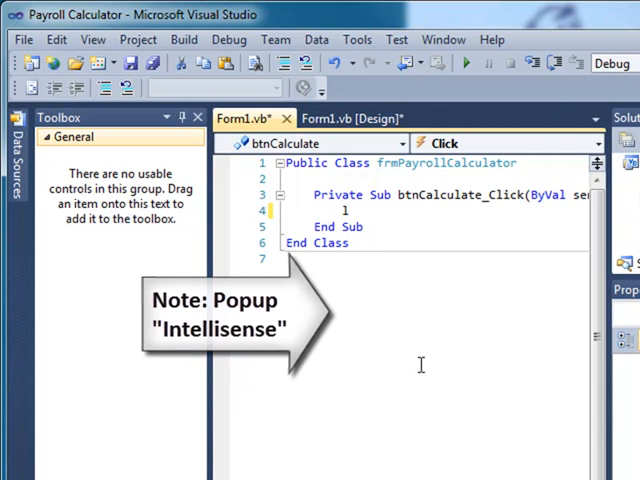
pyautogui.write('blCalcPay')
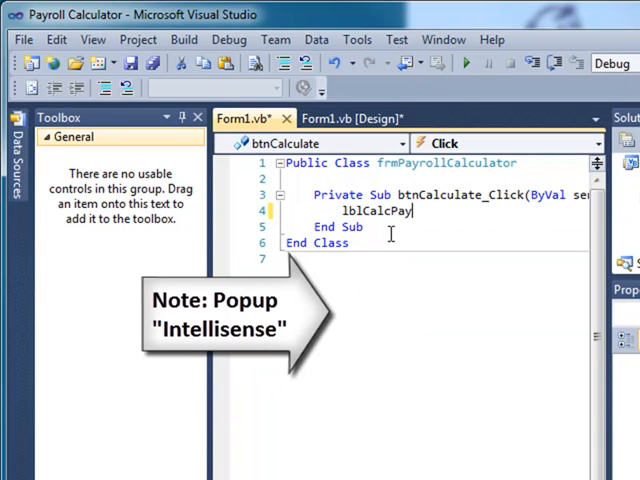
pyautogui.write('.t')
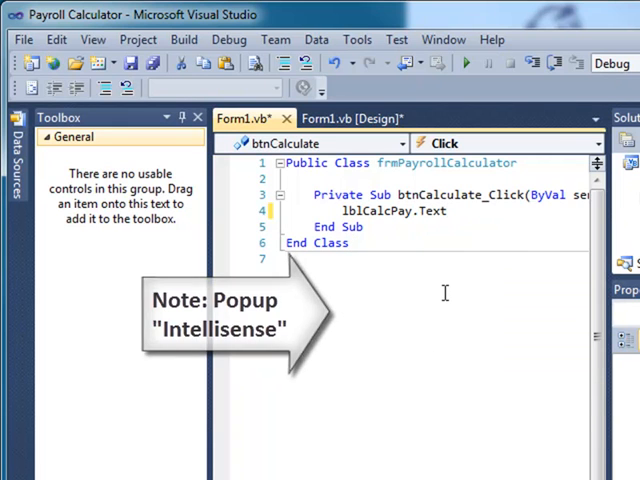
pyautogui.write('=t')
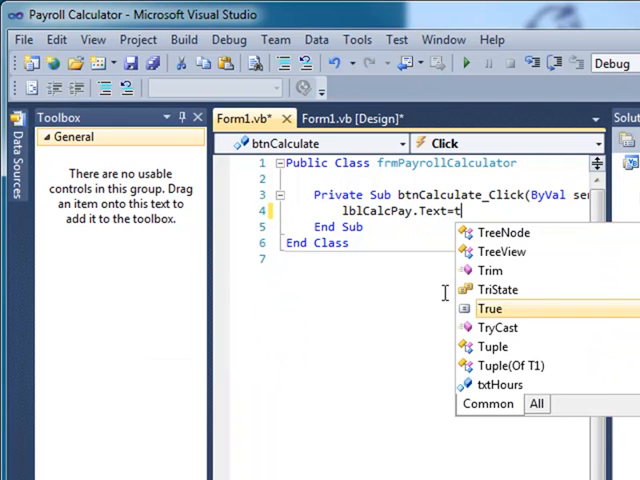
pyautogui.write('xtHours.t')
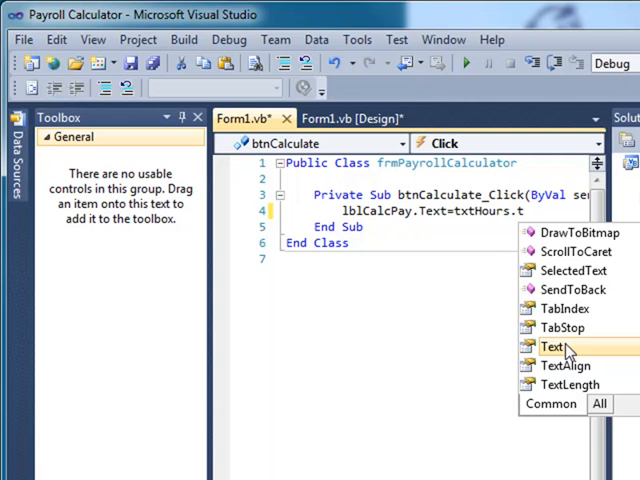
pyautogui.doubleClick(550, 346)
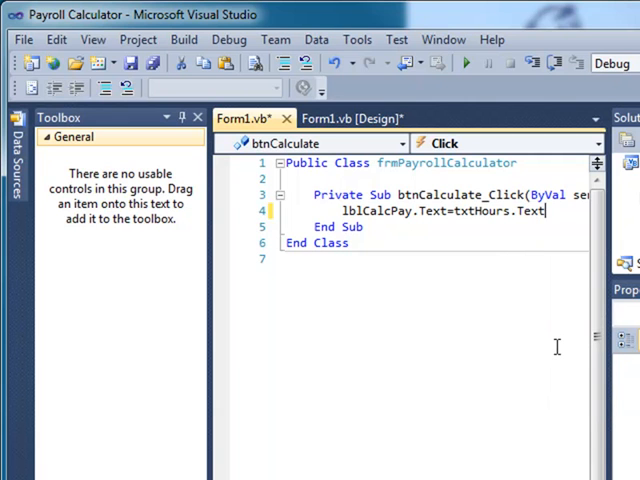
pyautogui.write('*txtRate.t')
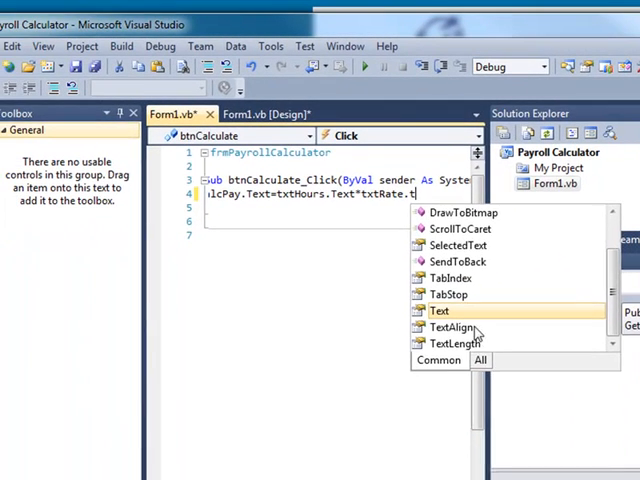
pyautogui.click(439, 311)
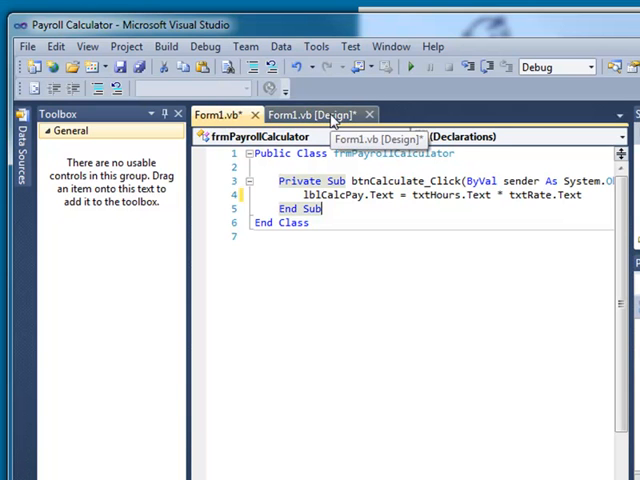
# Run the Payroll Calculator from design view and calculate pay for 40 hours at rate 10
pyautogui.click(318, 114)
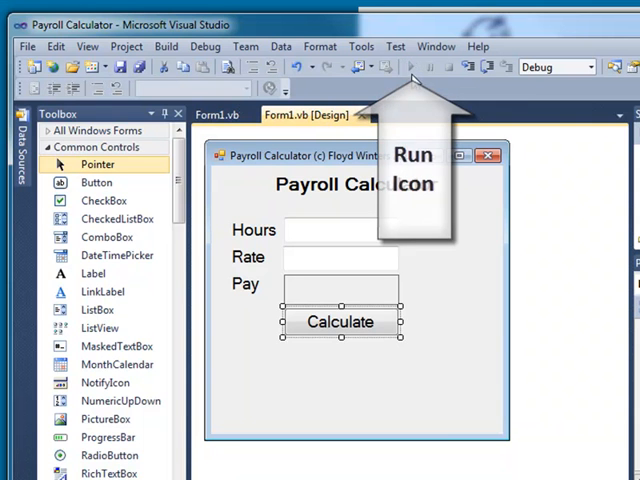
pyautogui.click(411, 66)
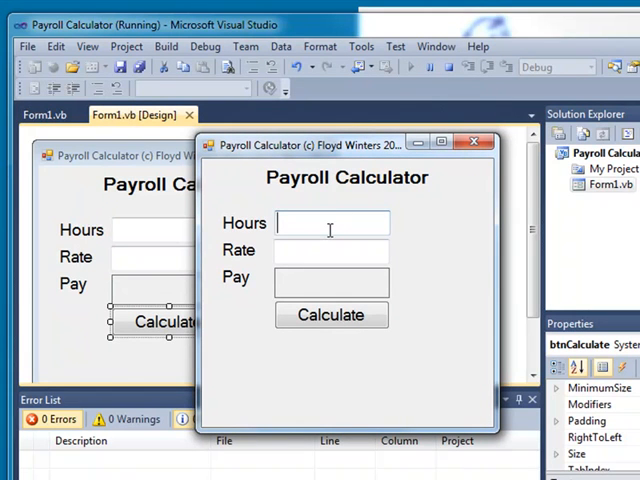
pyautogui.write('40')
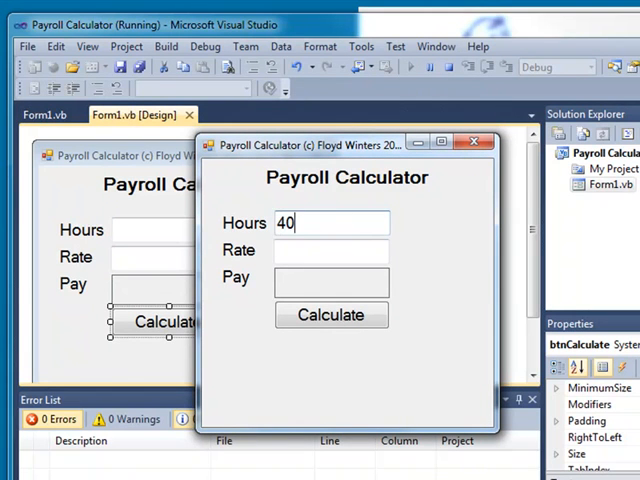
pyautogui.write('10')
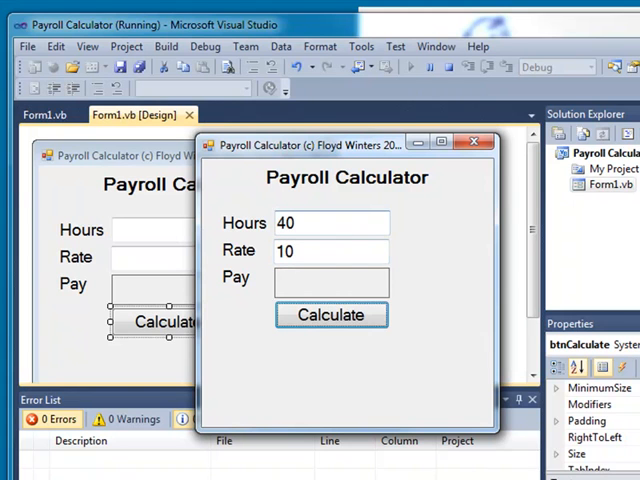
pyautogui.click(331, 314)
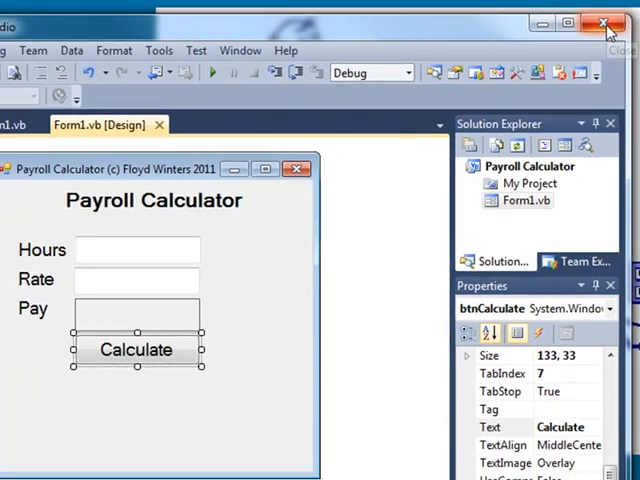
# Close Visual Studio and choose to save the project changes
pyautogui.click(604, 23)
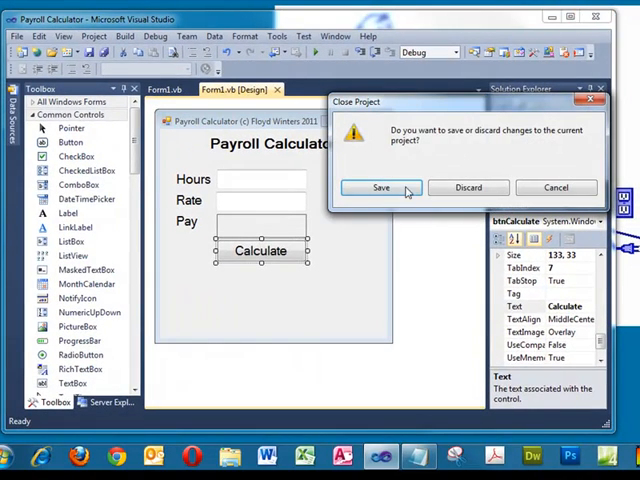
pyautogui.click(380, 188)
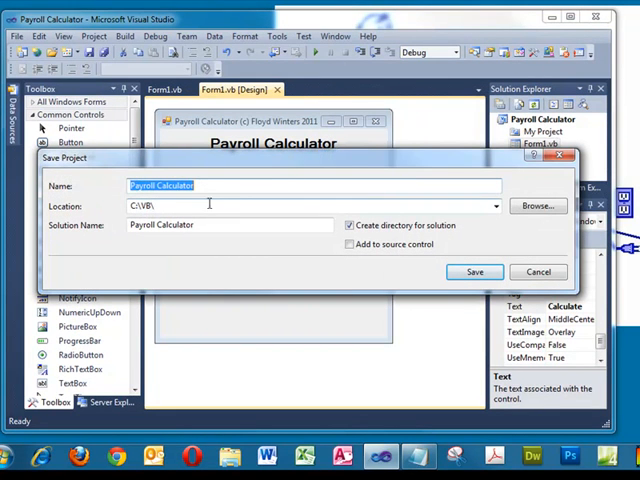